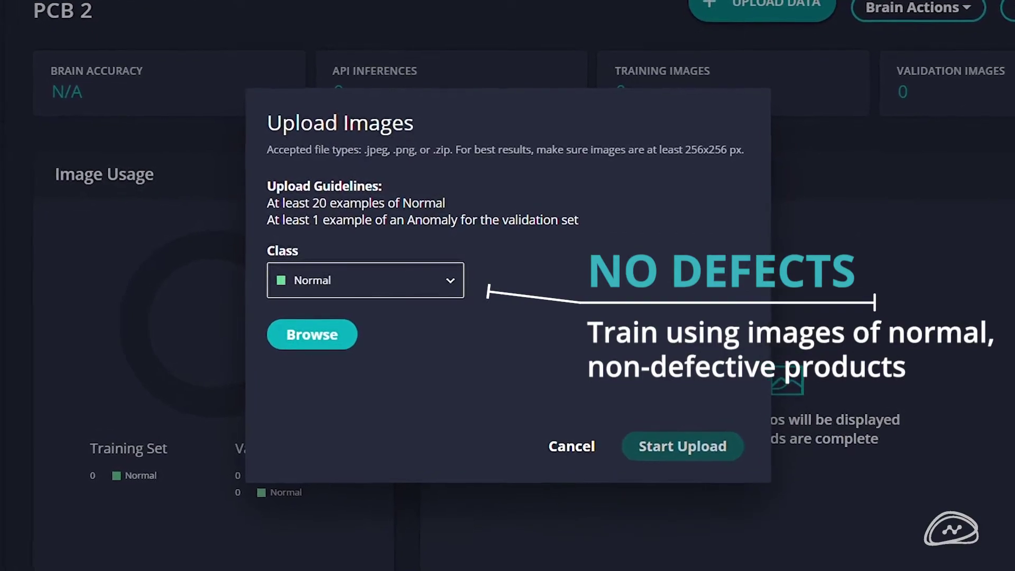
# Evaluate the retrained PCB anomaly brain, showing 100% accuracy, precision and recall on 33 validation images
pyautogui.click(312, 334)
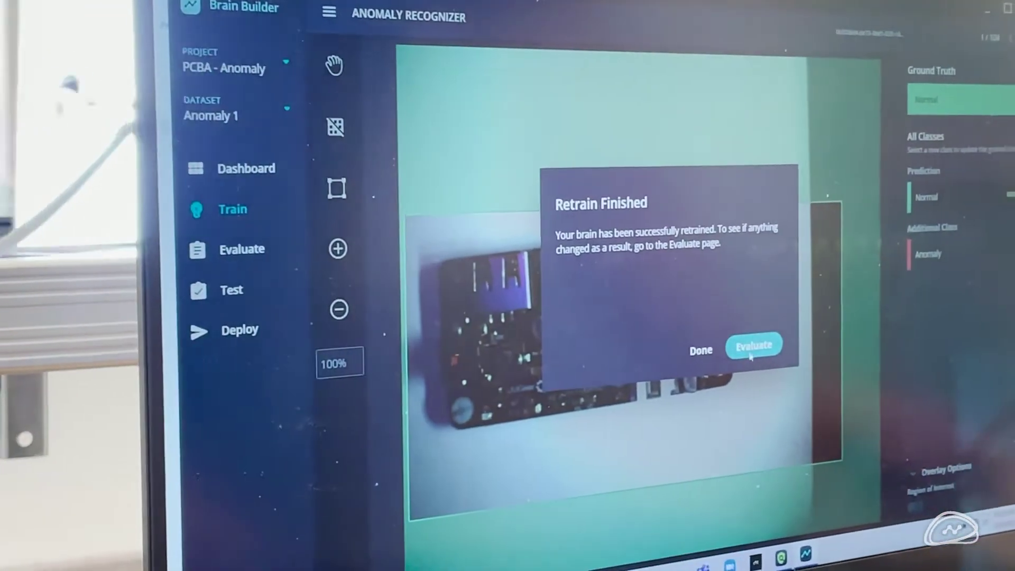
pyautogui.click(753, 345)
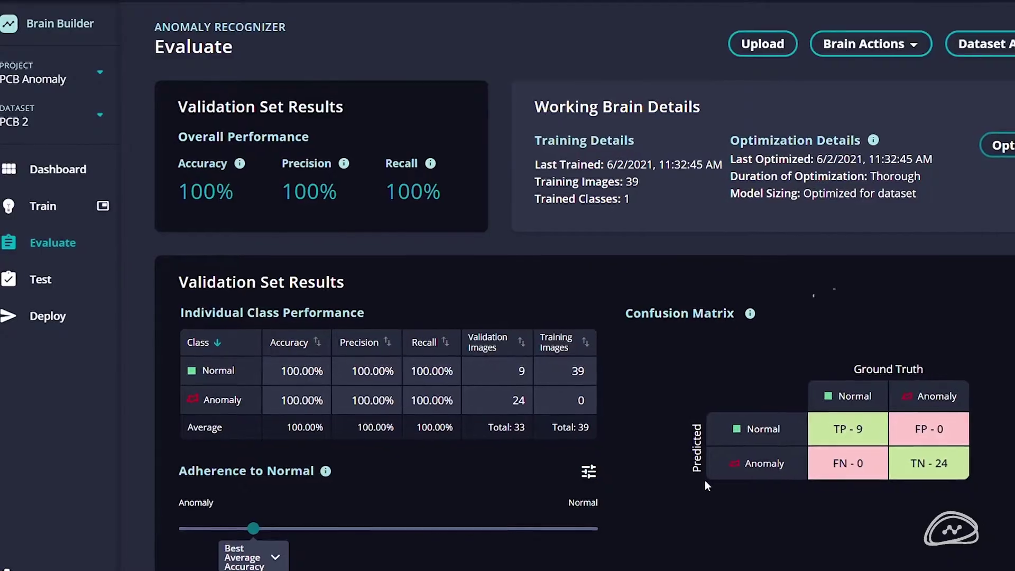